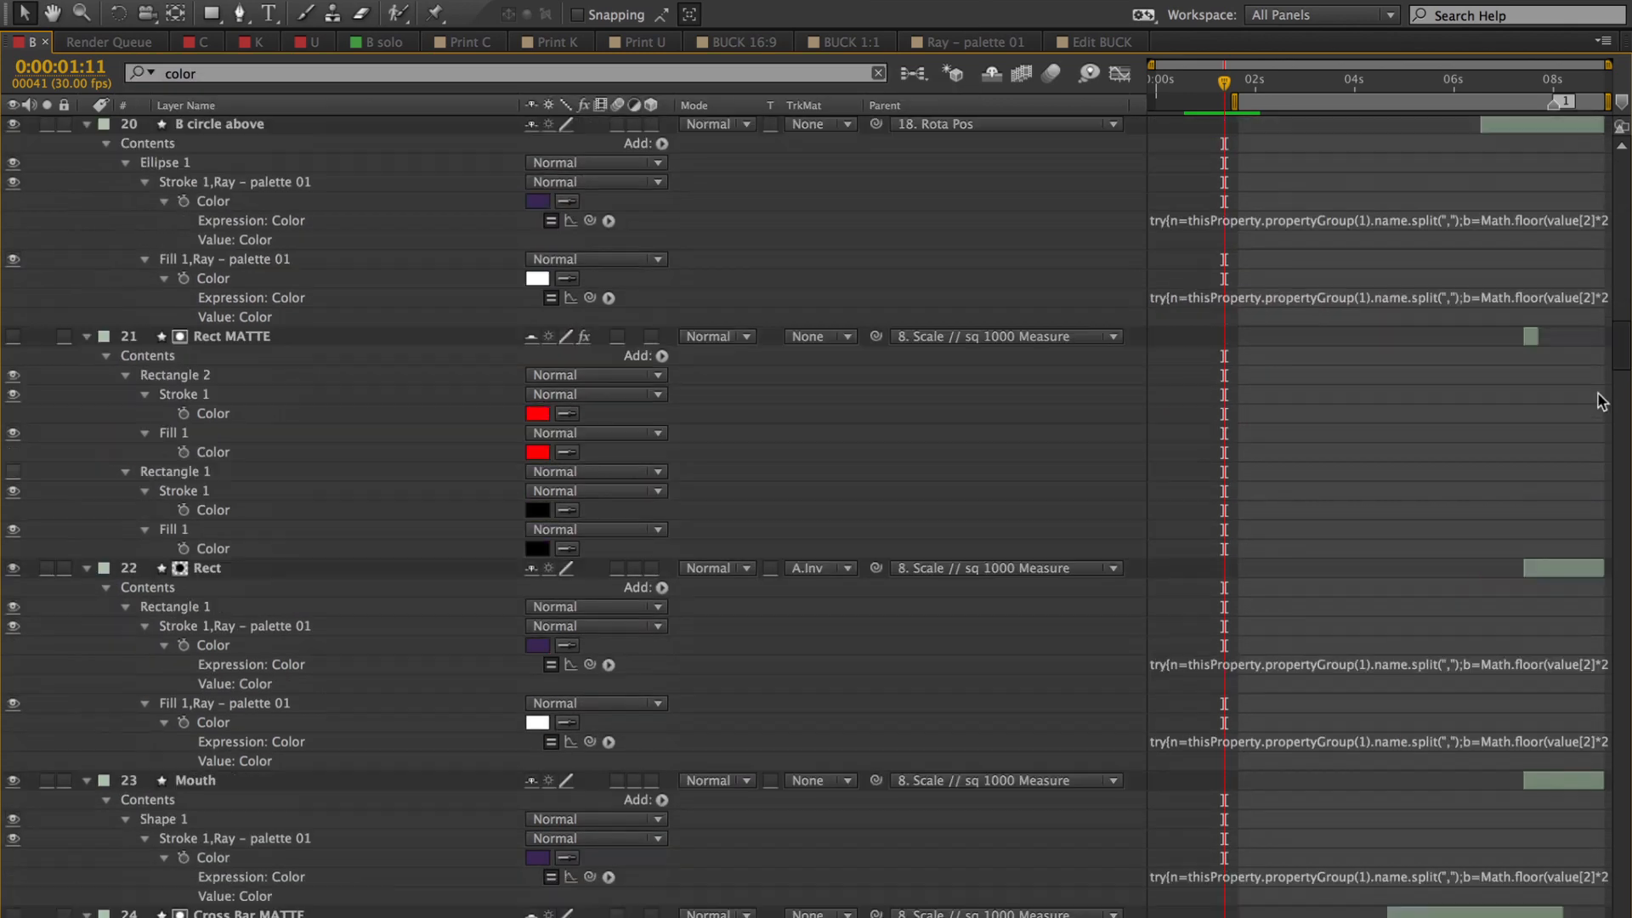
Colour the letter's rings and bars with swatches from Ray – palette 01.
scroll("down", 3)
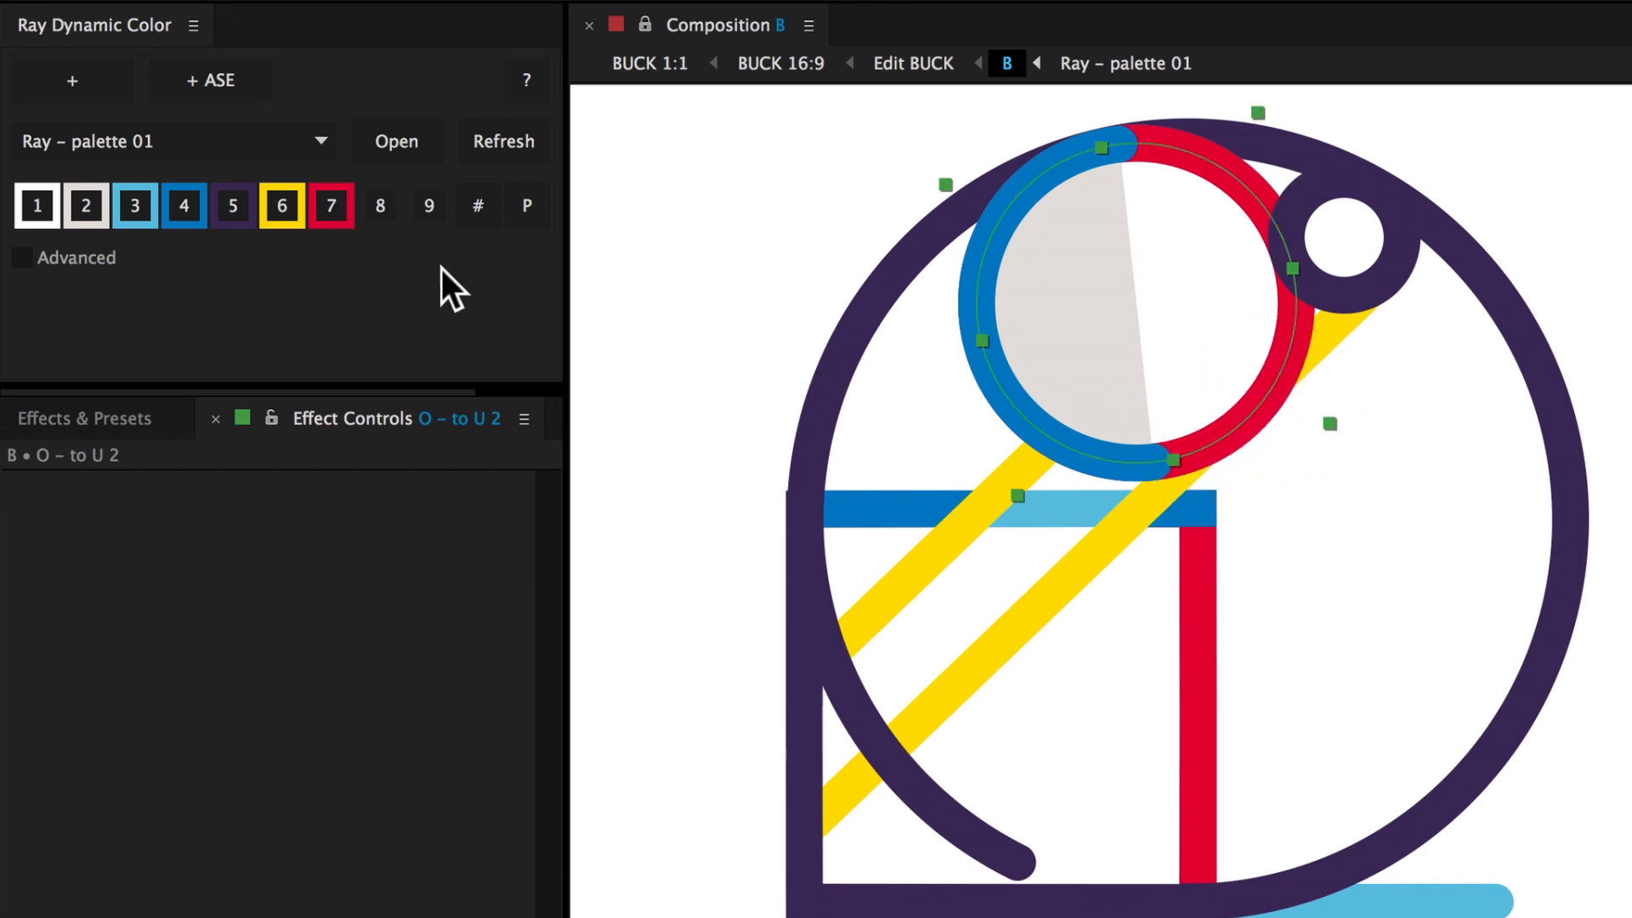
left_click(134, 205)
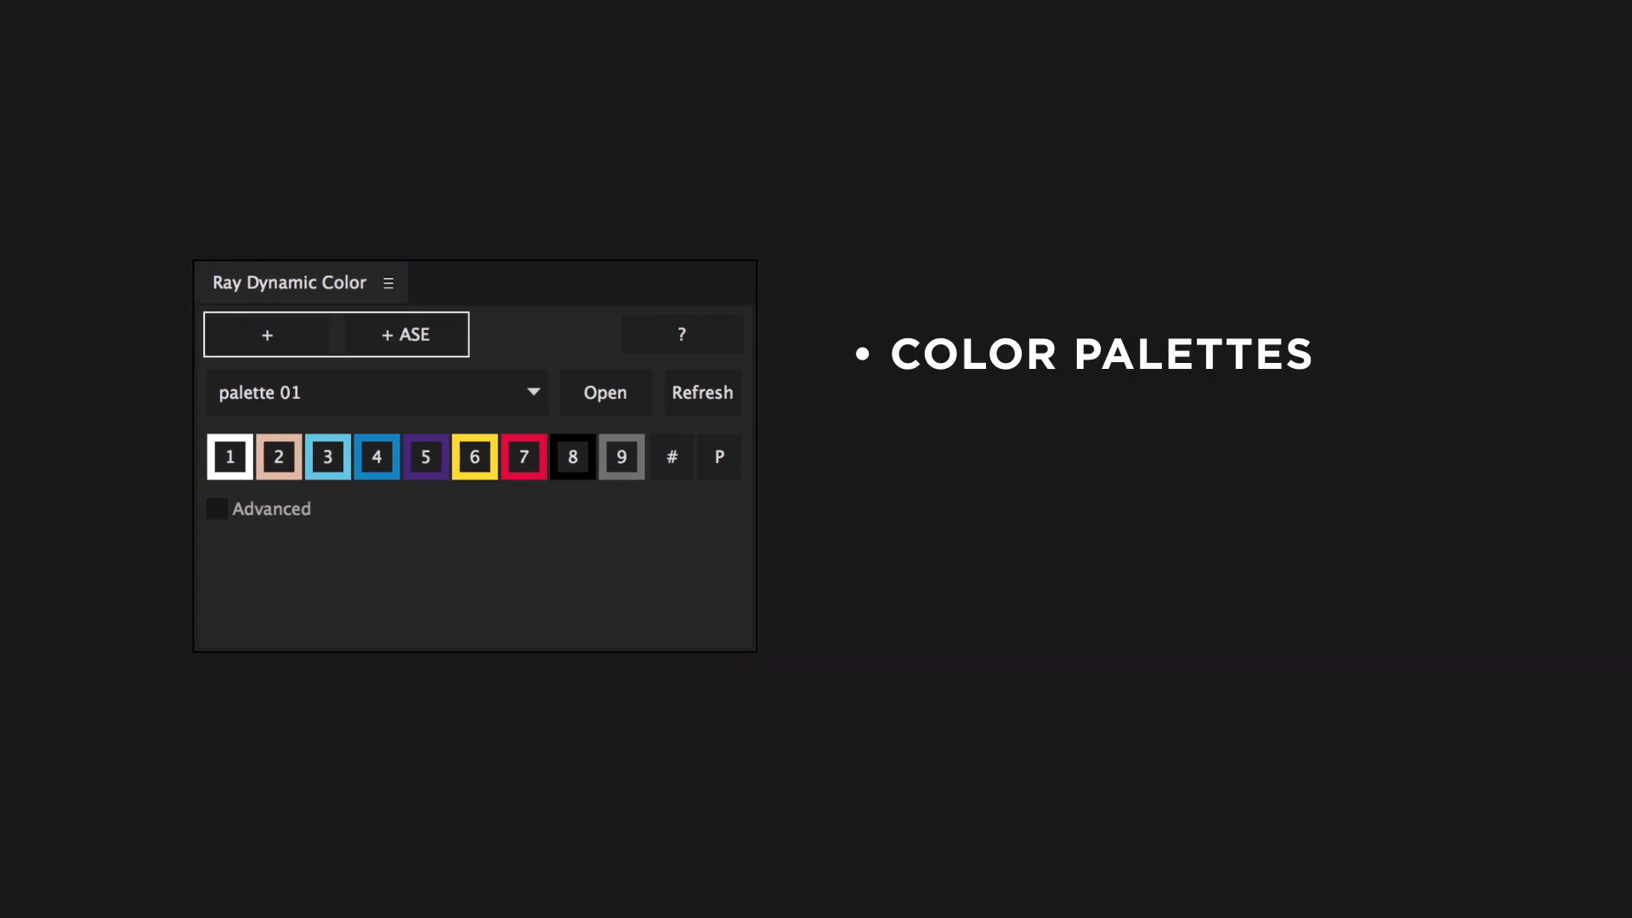
Tick Advanced in Ray Dynamic Color to show the expression and export options.
left_click(215, 509)
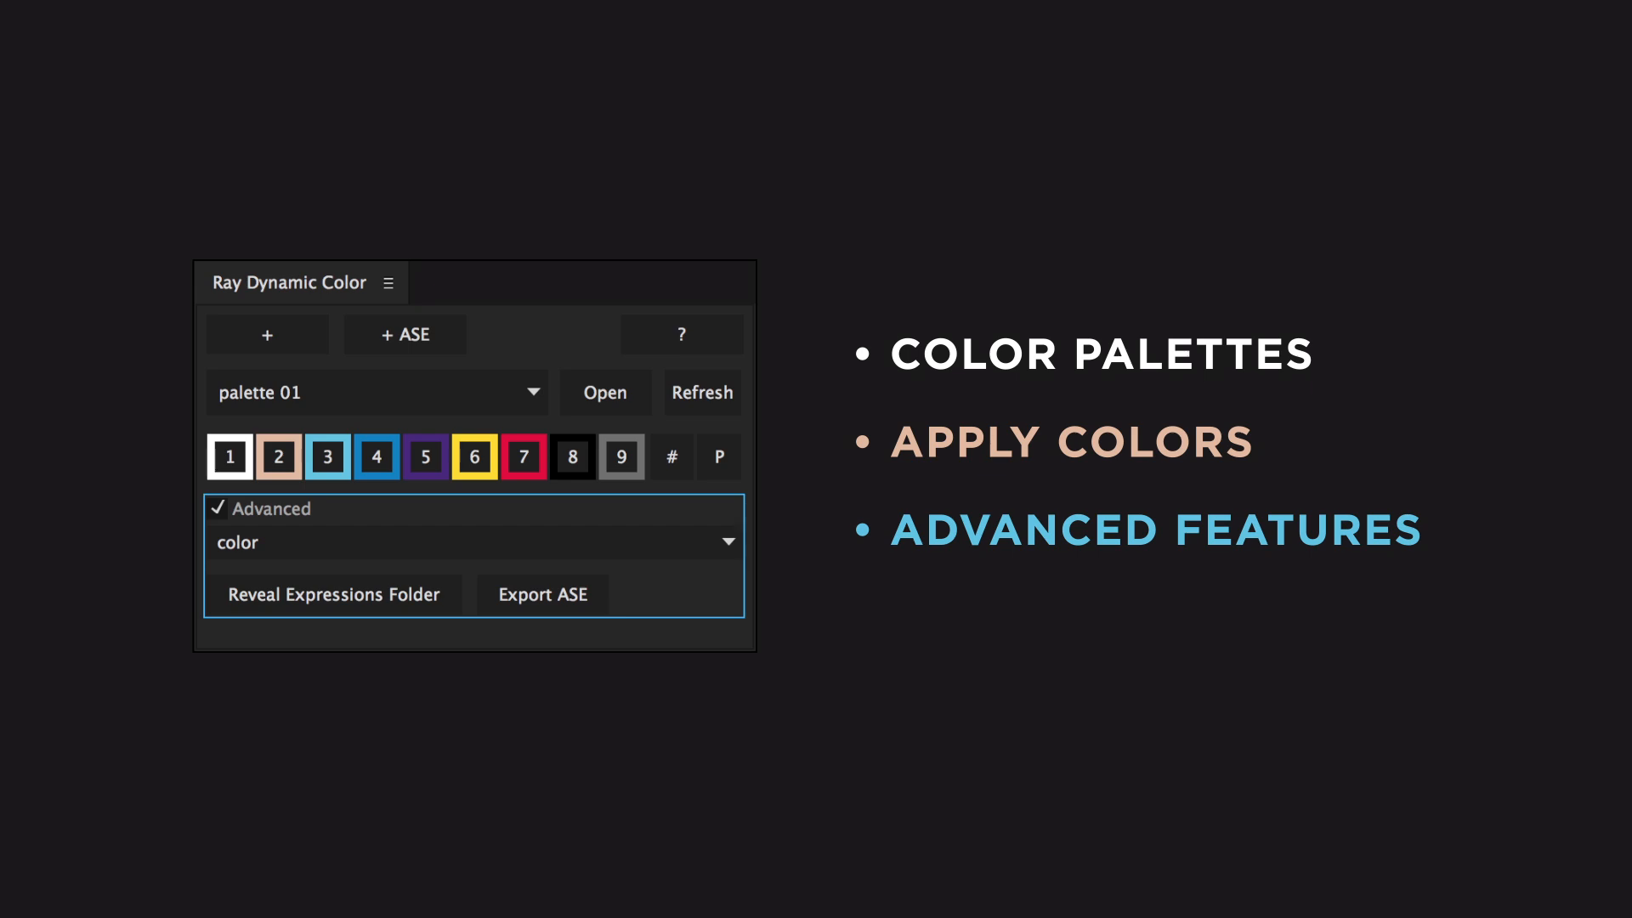